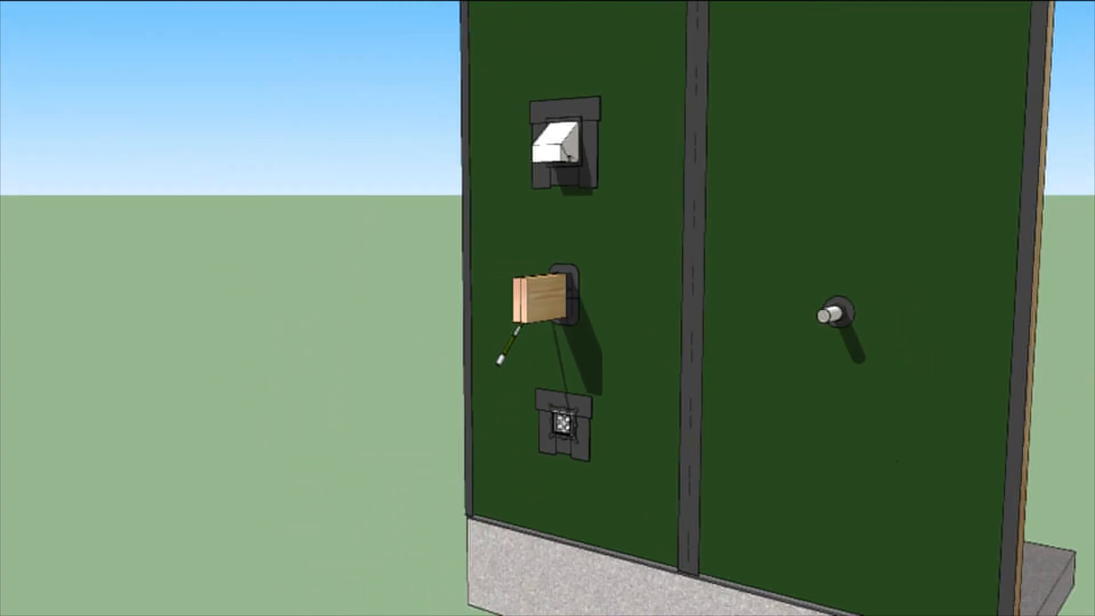
{"action": "scroll", "scroll_direction": "down", "scroll_amount": 3}
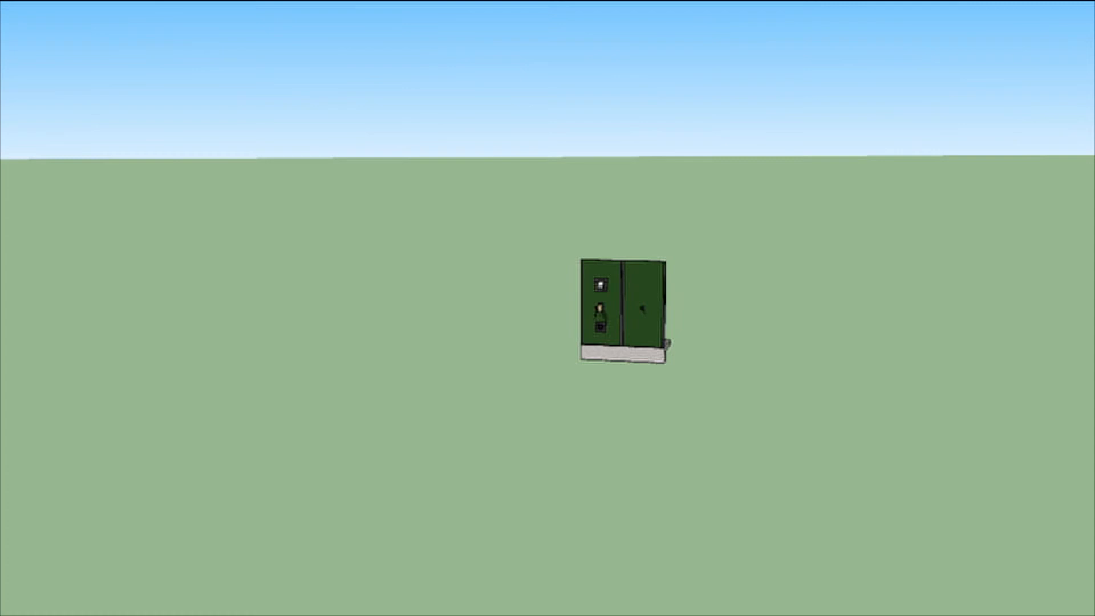